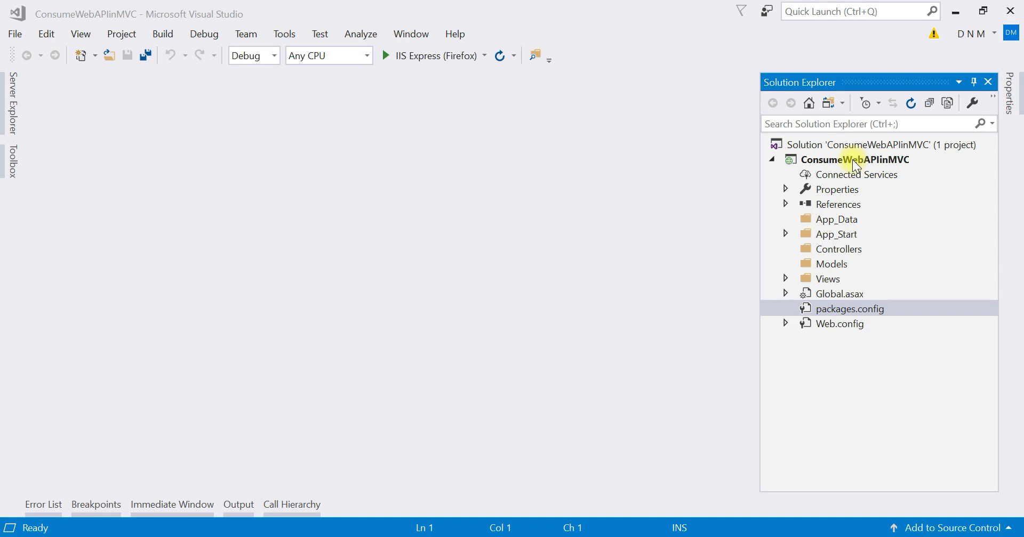
- Select the ConsumeWebAPIinMVC project and bring up the Package Manager Console
{"action": "left_click", "coordinate": [855, 160]}
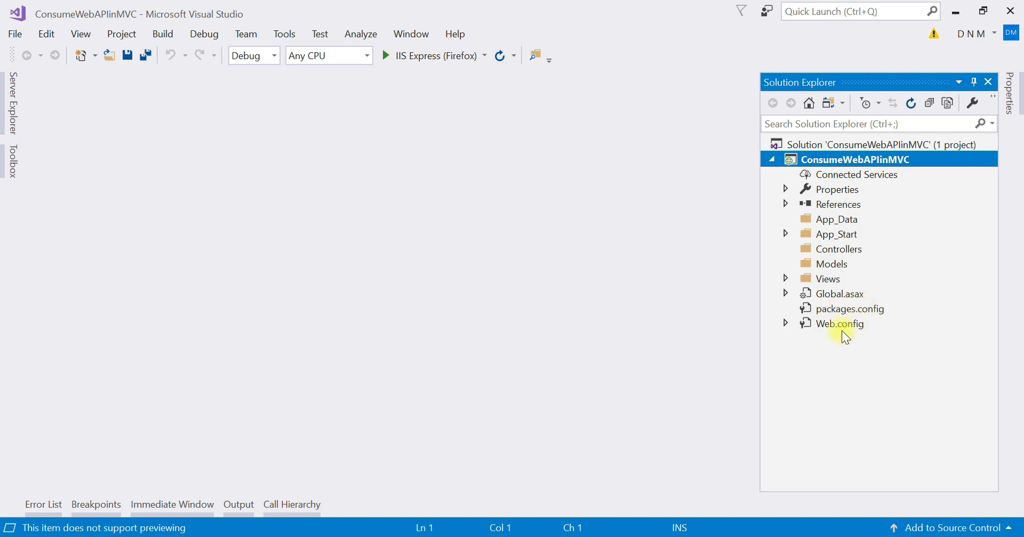
{"action": "mouse_move", "coordinate": [842, 238]}
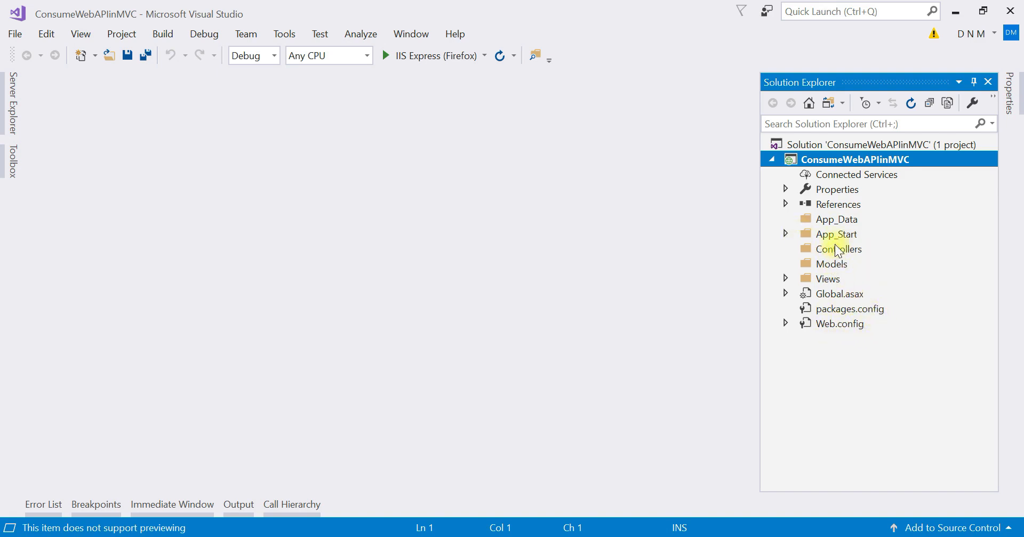
{"action": "mouse_move", "coordinate": [867, 301]}
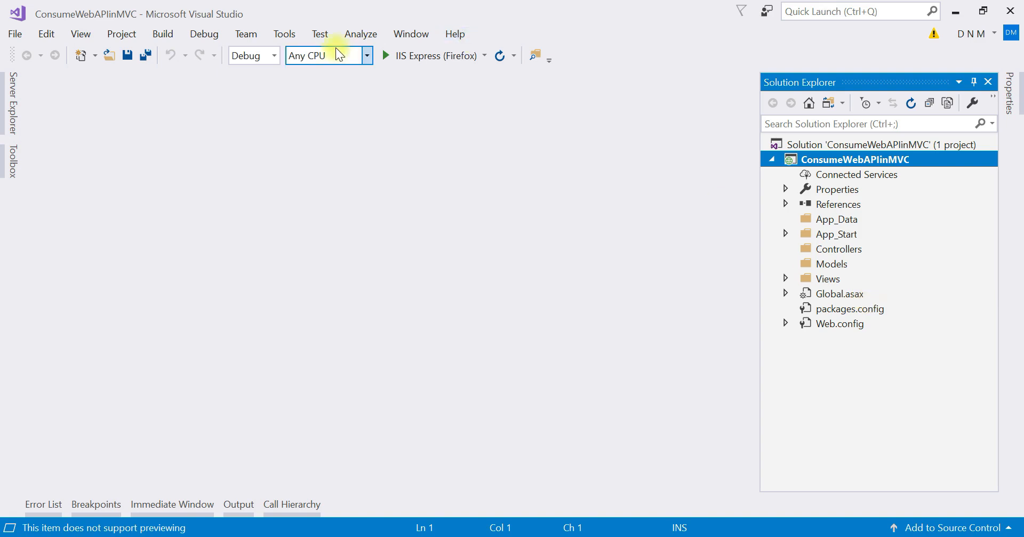
{"action": "left_click", "coordinate": [284, 34]}
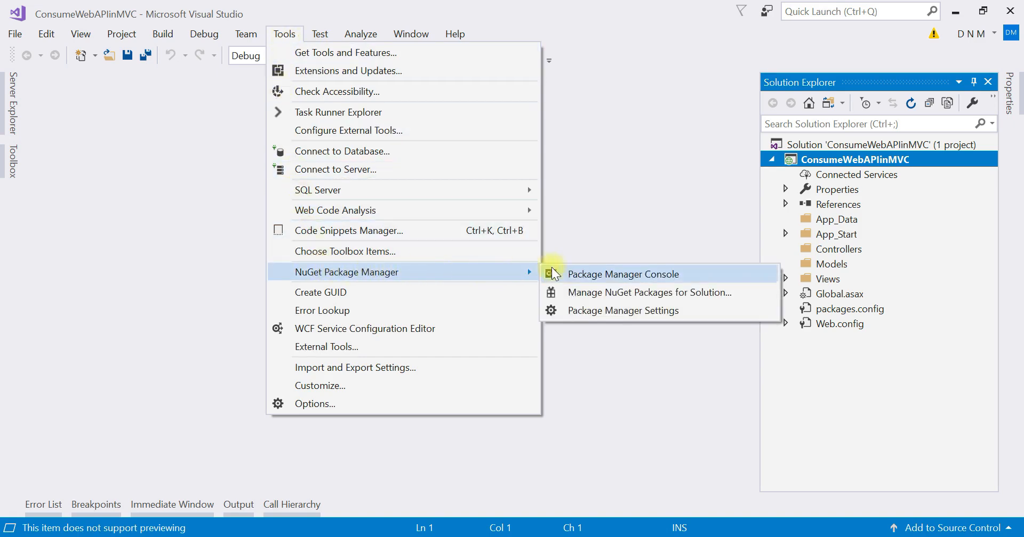
{"action": "mouse_move", "coordinate": [582, 282]}
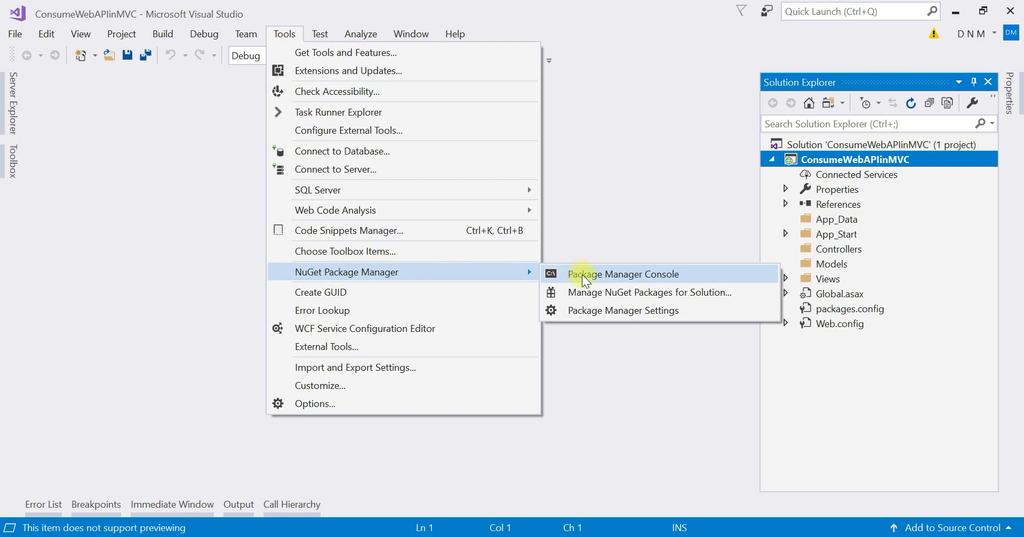
{"action": "left_click", "coordinate": [623, 274]}
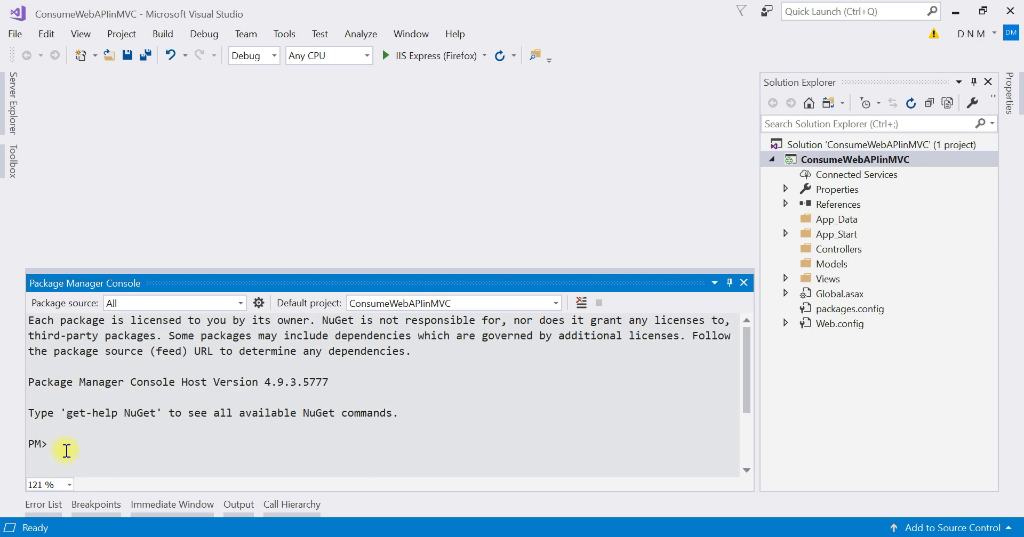
- Run install-package Microsoft.AspNet.WebApi.Client to install version 5.2.9 with Newtonsoft.Json
{"action": "type", "text": "install"}
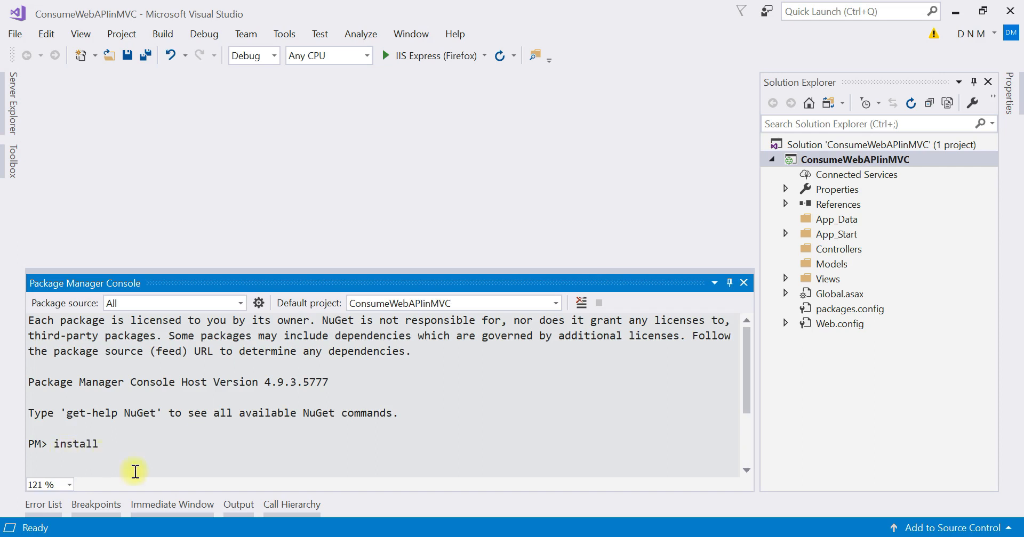
{"action": "type", "text": "-package Microsoft.AspNet.WebApi.Client"}
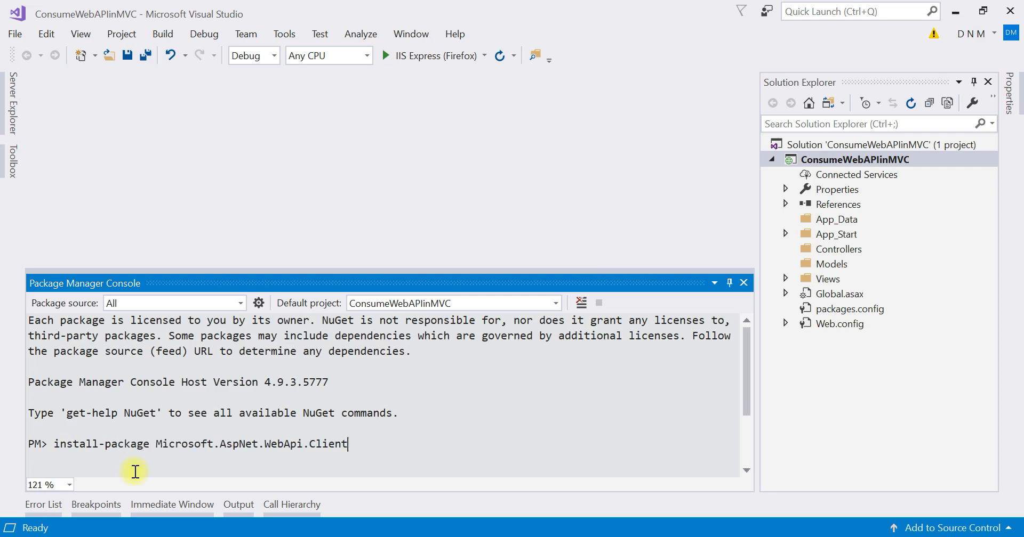
{"action": "mouse_move", "coordinate": [232, 463]}
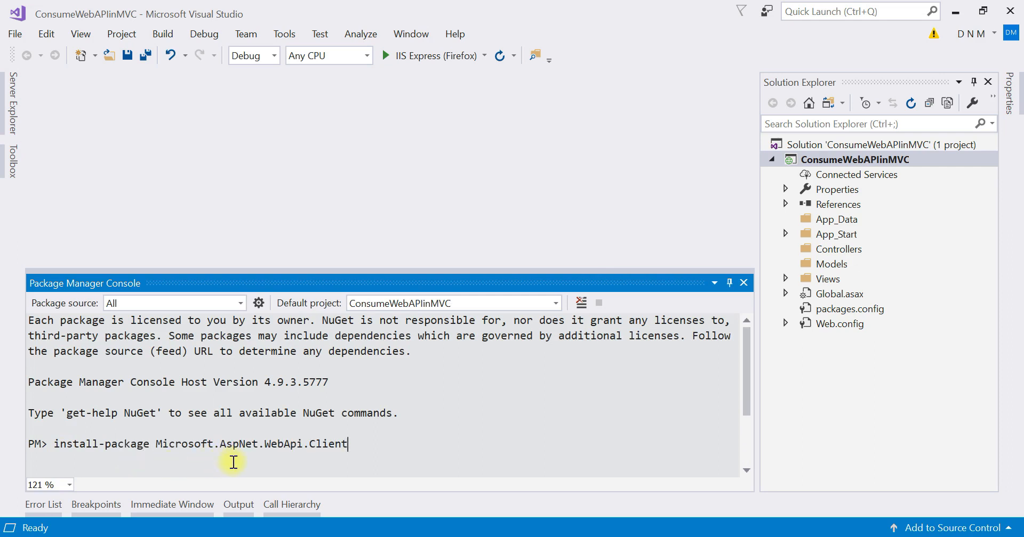
{"action": "mouse_move", "coordinate": [301, 458]}
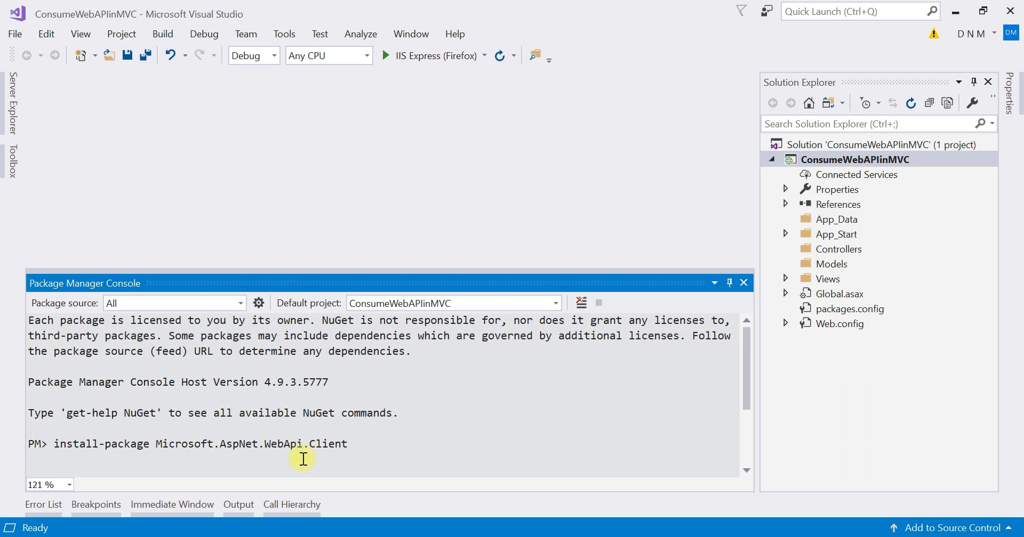
{"action": "key", "text": "enter"}
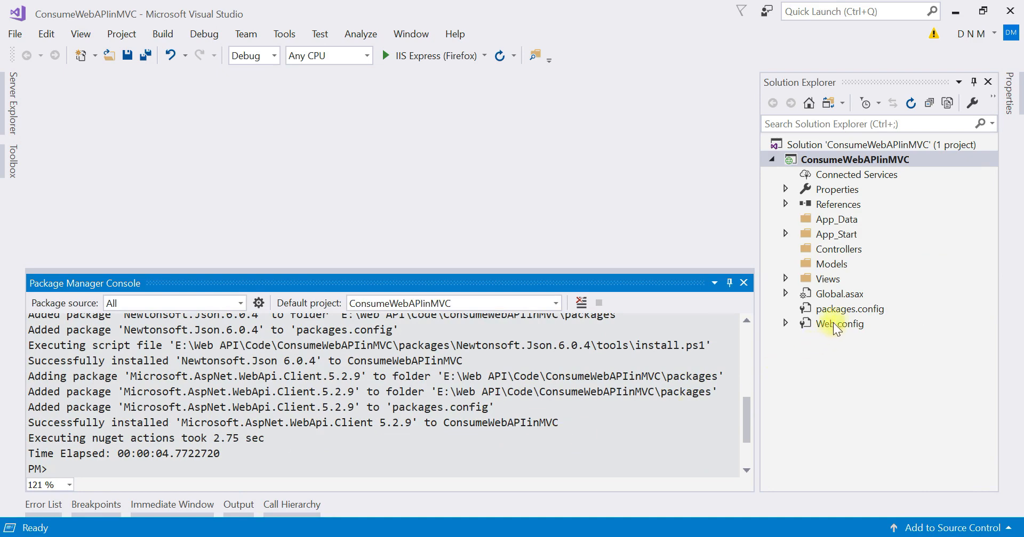
- Review packages.config for the WebApi.Client 5.2.9 entry, then close it and the console
{"action": "double_click", "coordinate": [849, 309]}
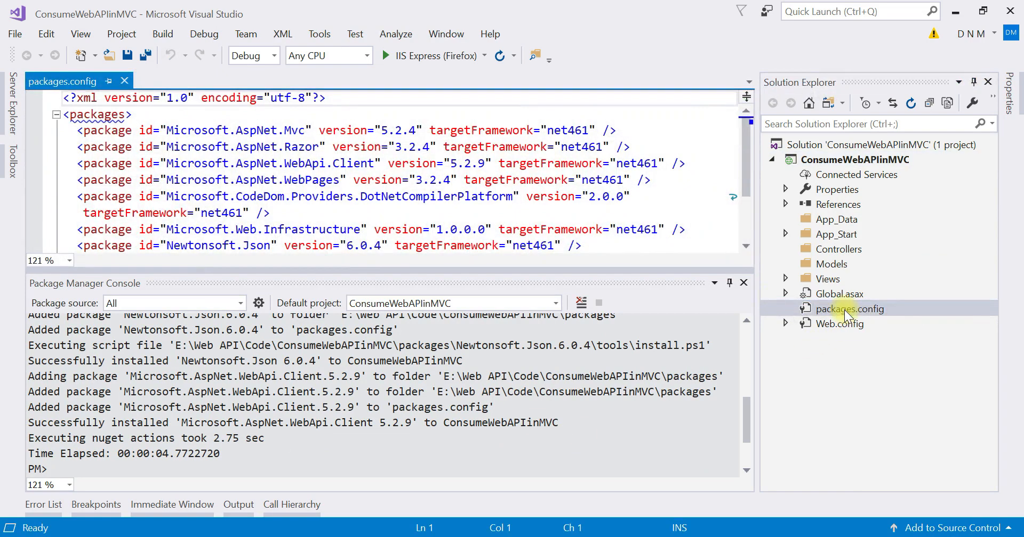
{"action": "left_click", "coordinate": [695, 206]}
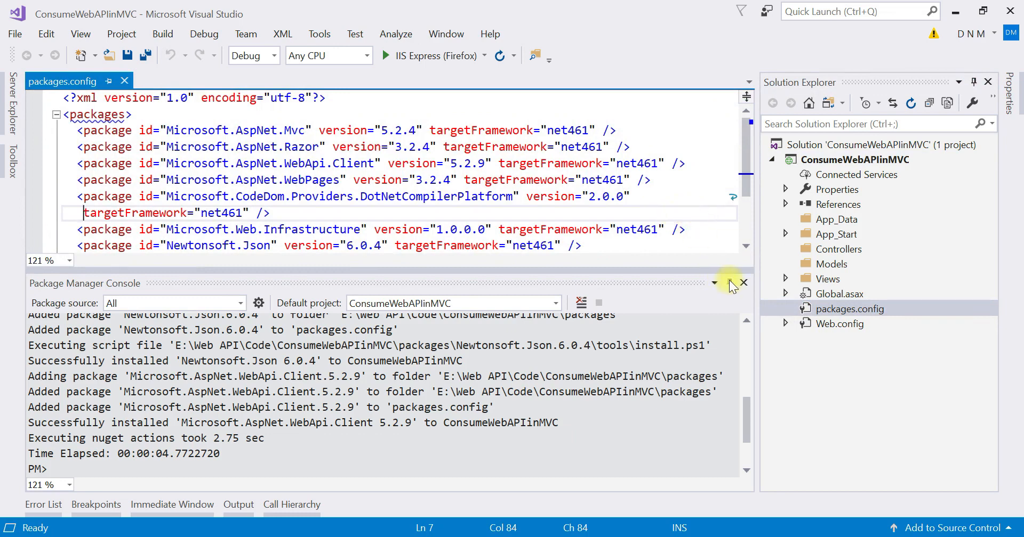
{"action": "left_click", "coordinate": [743, 283]}
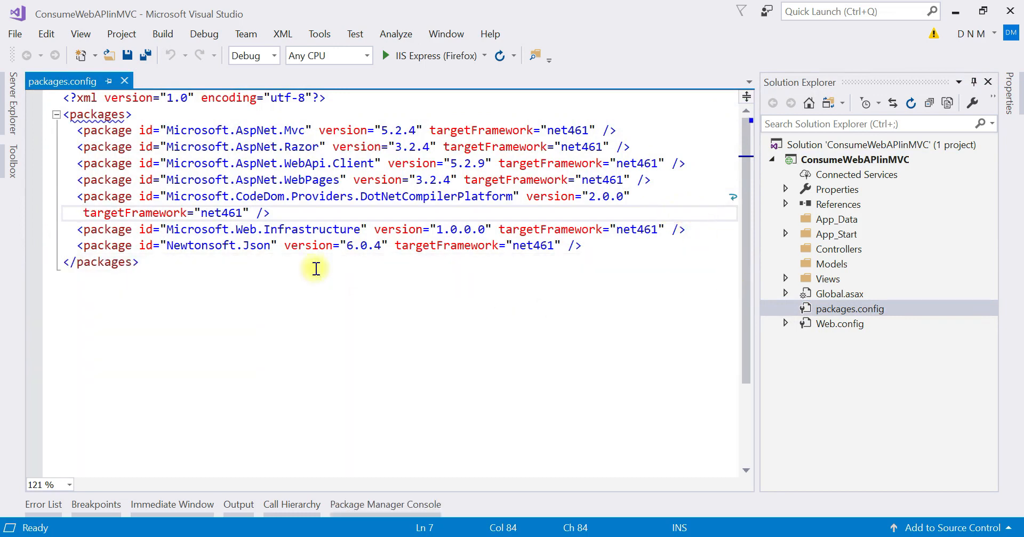
{"action": "mouse_move", "coordinate": [167, 164]}
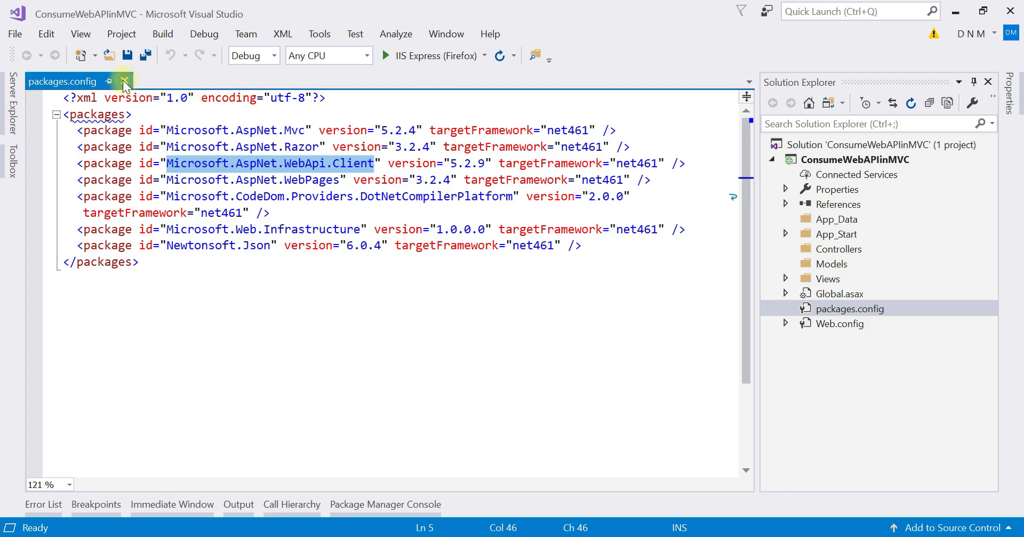
{"action": "left_click", "coordinate": [838, 249]}
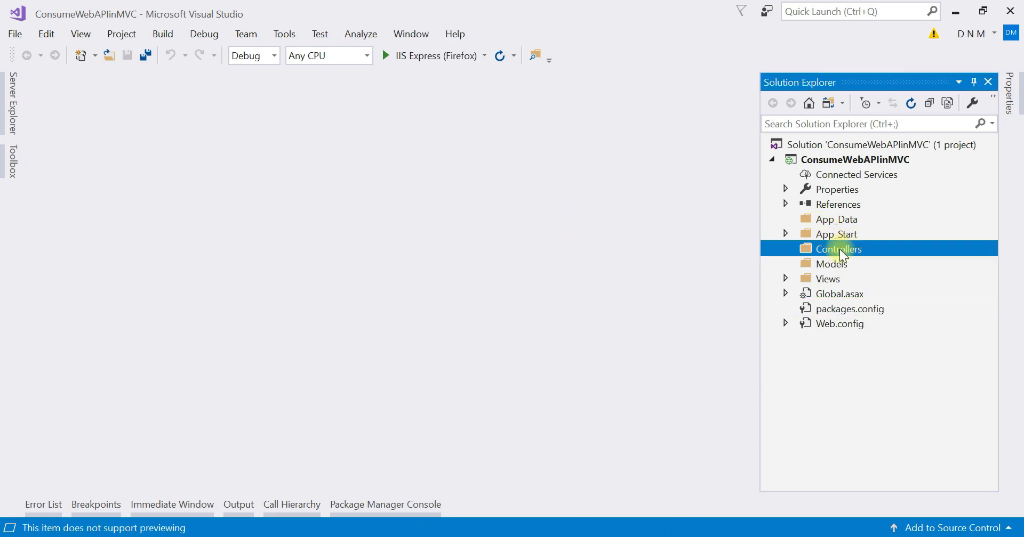
- Start adding a new controller to Controllers using the empty MVC 5 template
{"action": "right_click", "coordinate": [843, 250]}
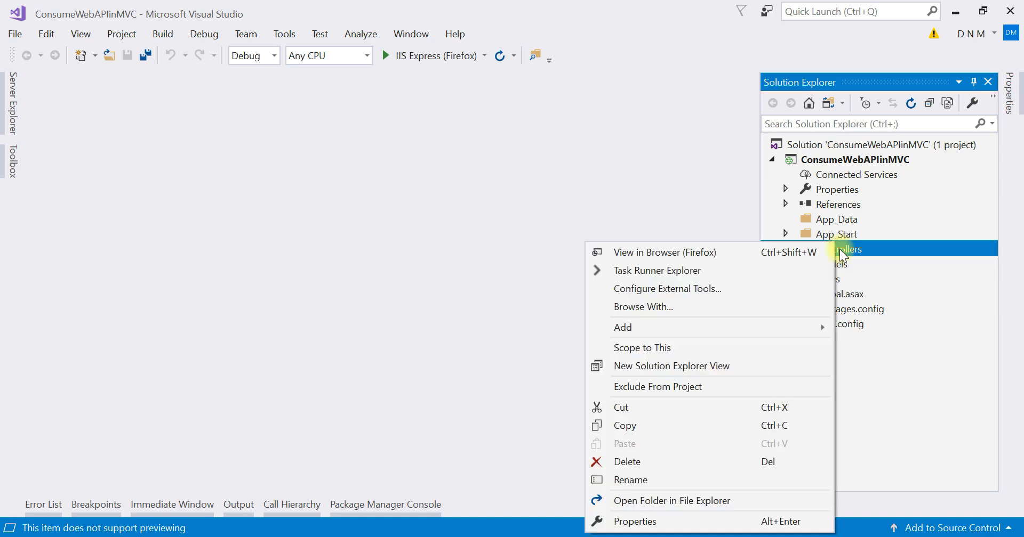
{"action": "left_click", "coordinate": [623, 327]}
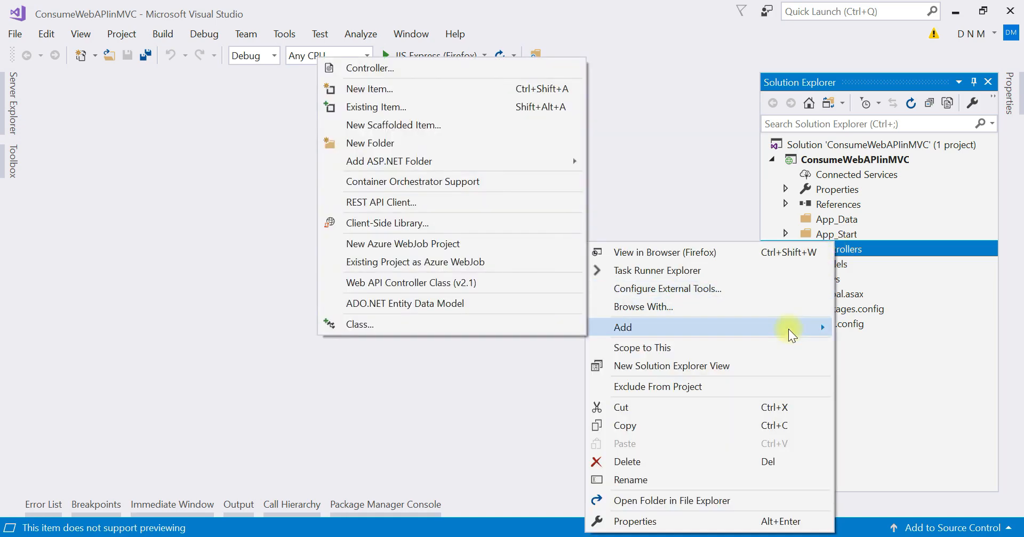
{"action": "mouse_move", "coordinate": [424, 74]}
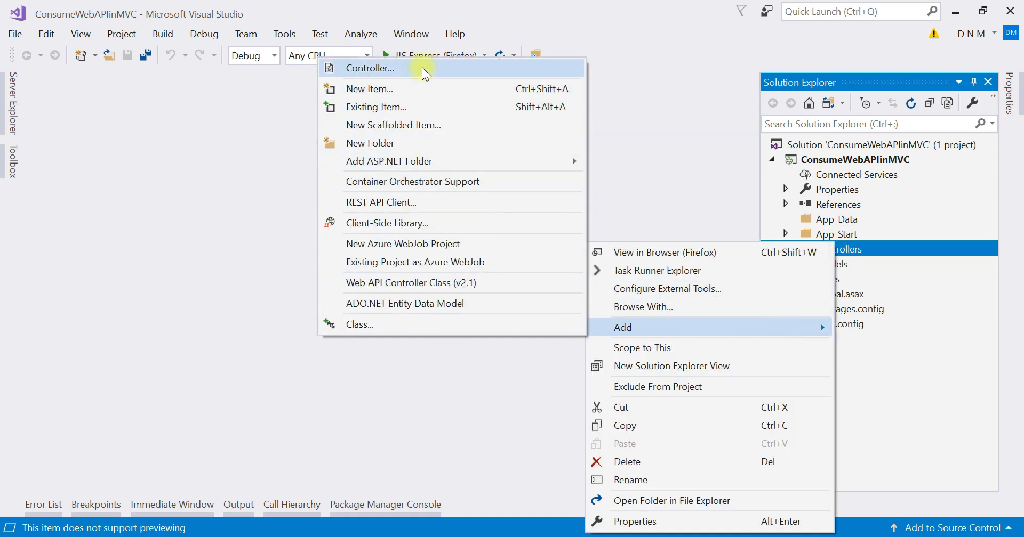
{"action": "left_click", "coordinate": [370, 68]}
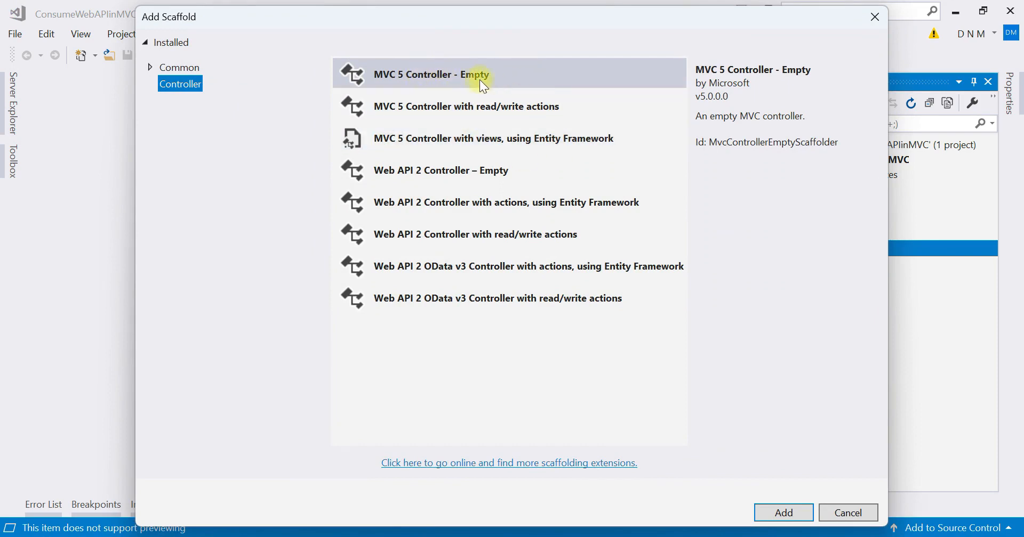
{"action": "mouse_move", "coordinate": [467, 85]}
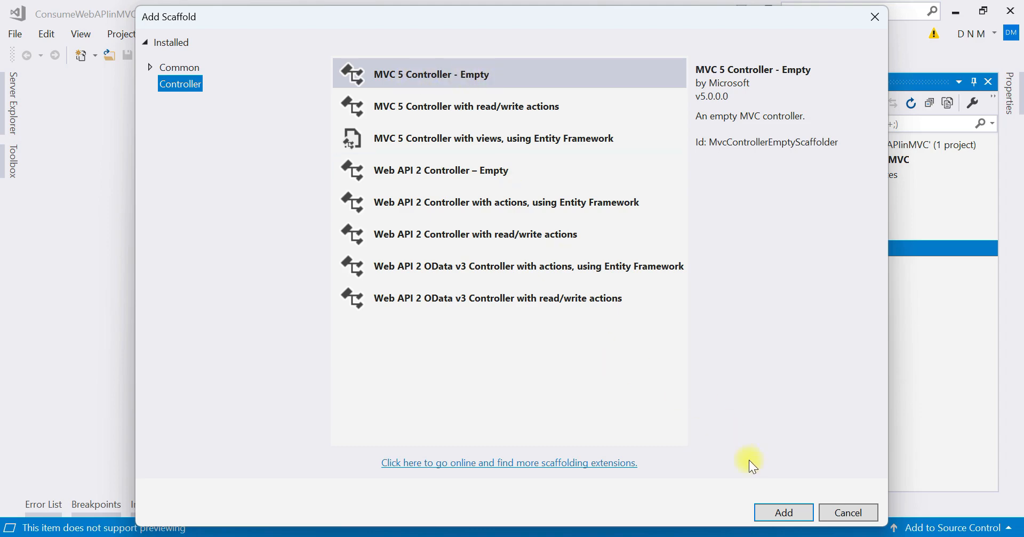
{"action": "left_click", "coordinate": [783, 513]}
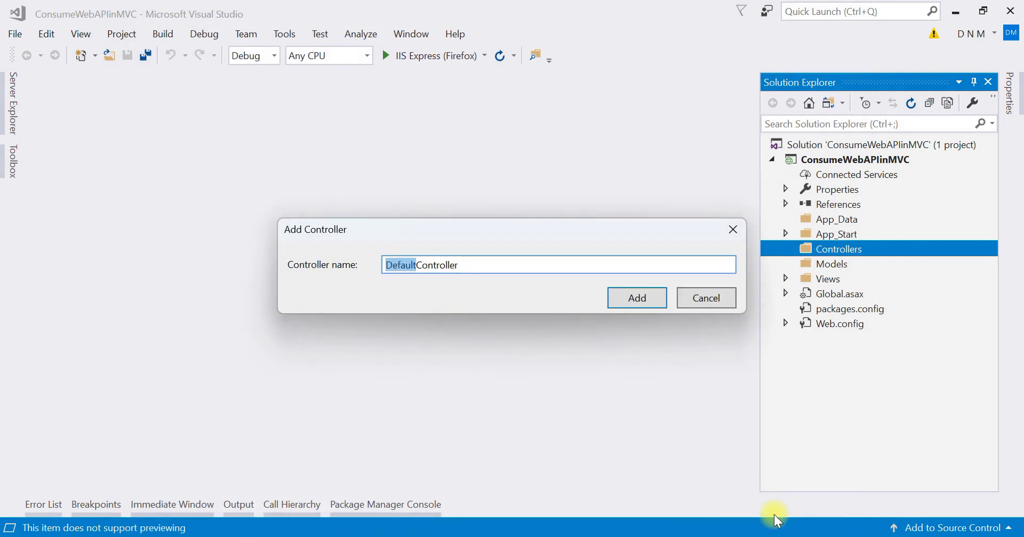
- Name the controller ProductController and create it
{"action": "type", "text": "Pro"}
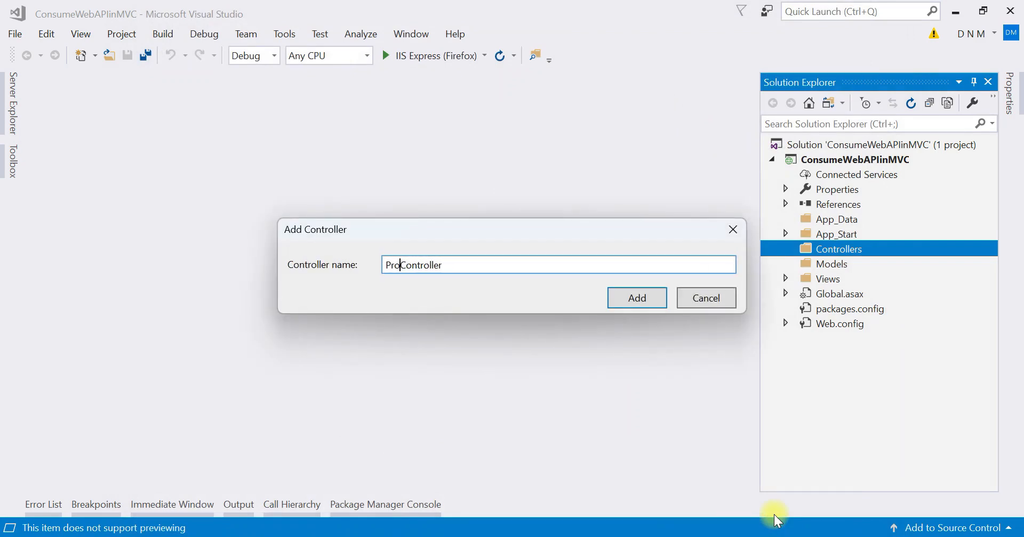
{"action": "type", "text": "d"}
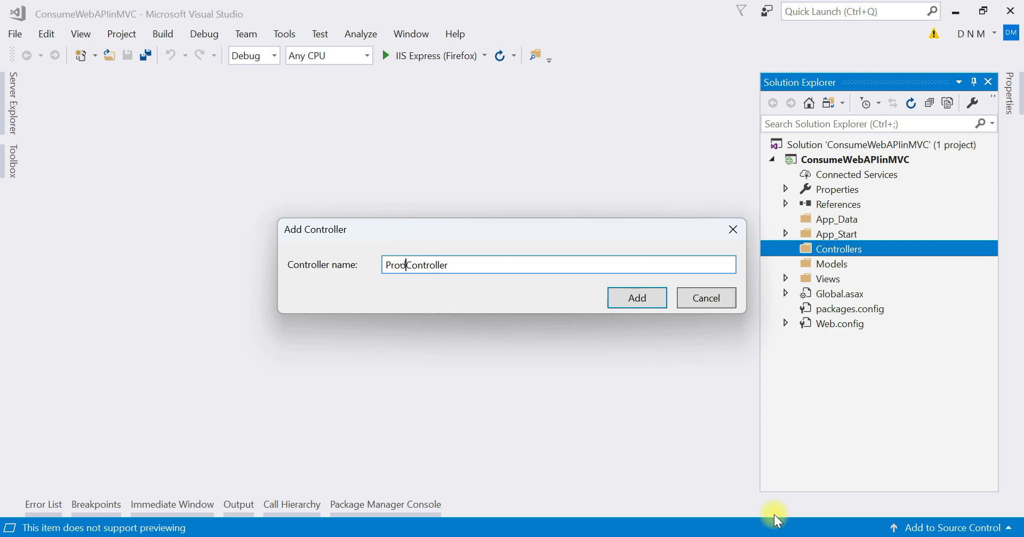
{"action": "type", "text": "uct"}
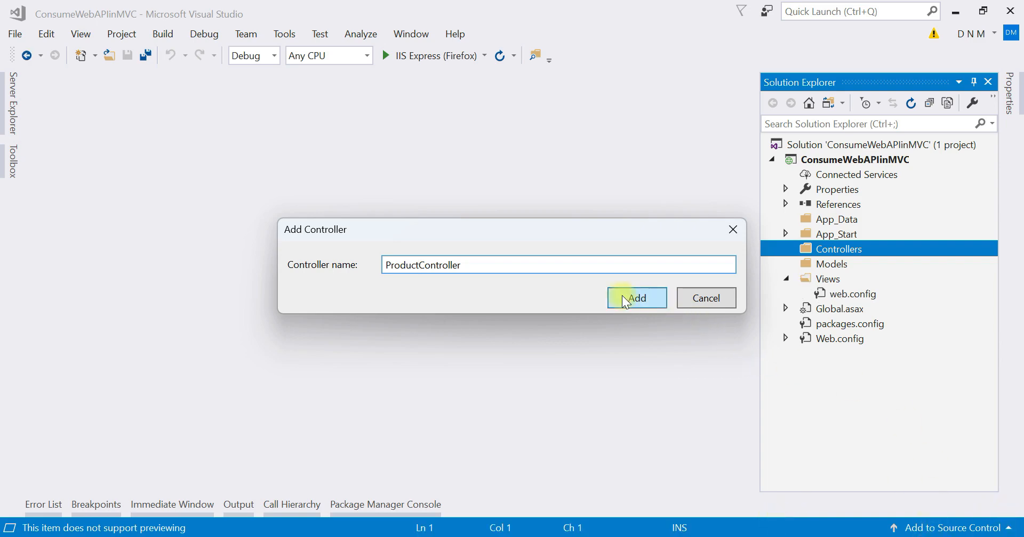
{"action": "left_click", "coordinate": [636, 298]}
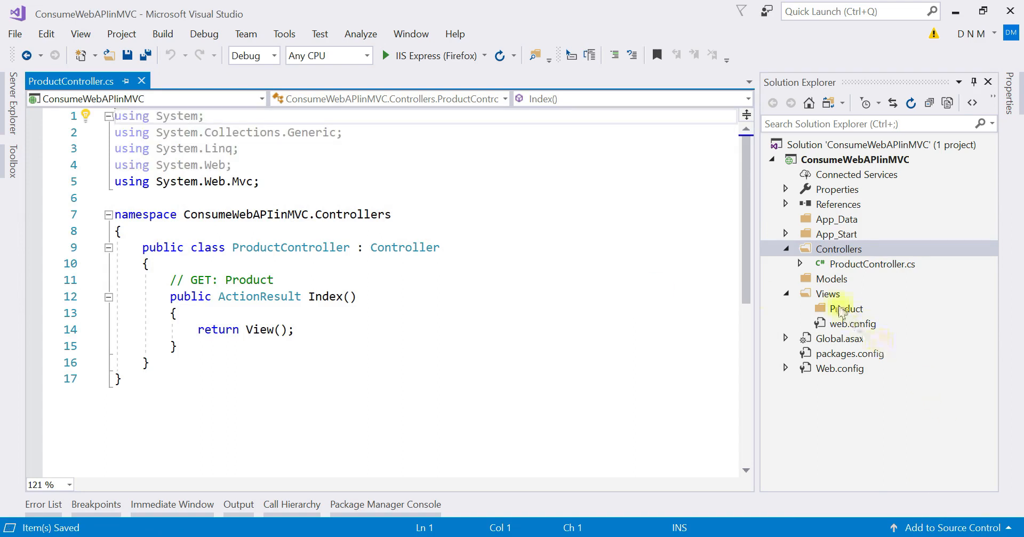
{"action": "left_click", "coordinate": [828, 294]}
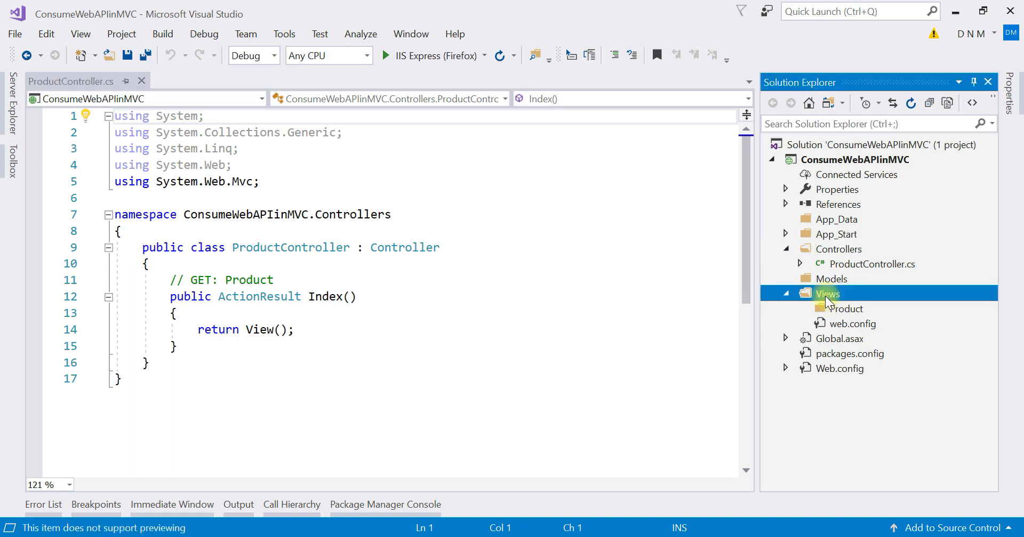
{"action": "left_click", "coordinate": [847, 310]}
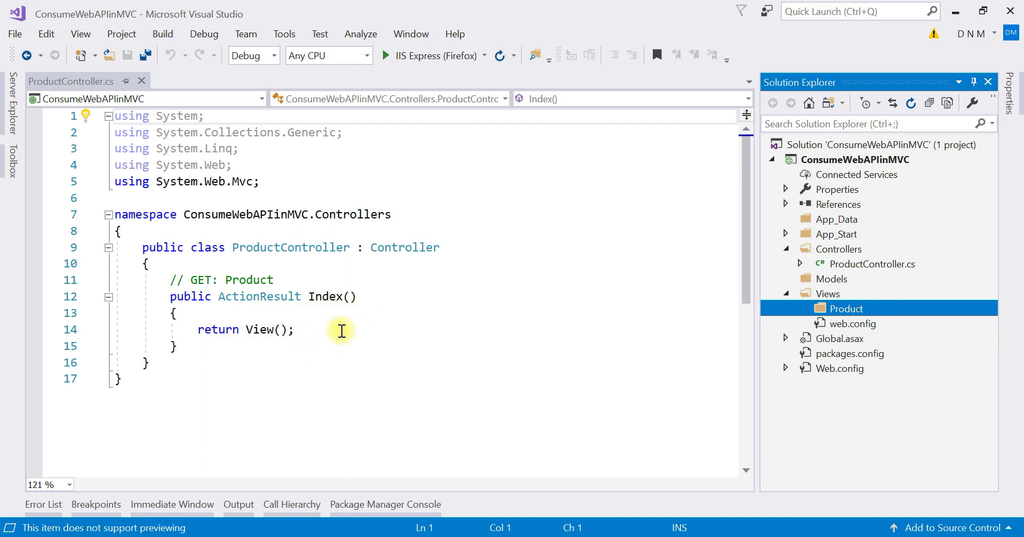
{"action": "mouse_move", "coordinate": [341, 336]}
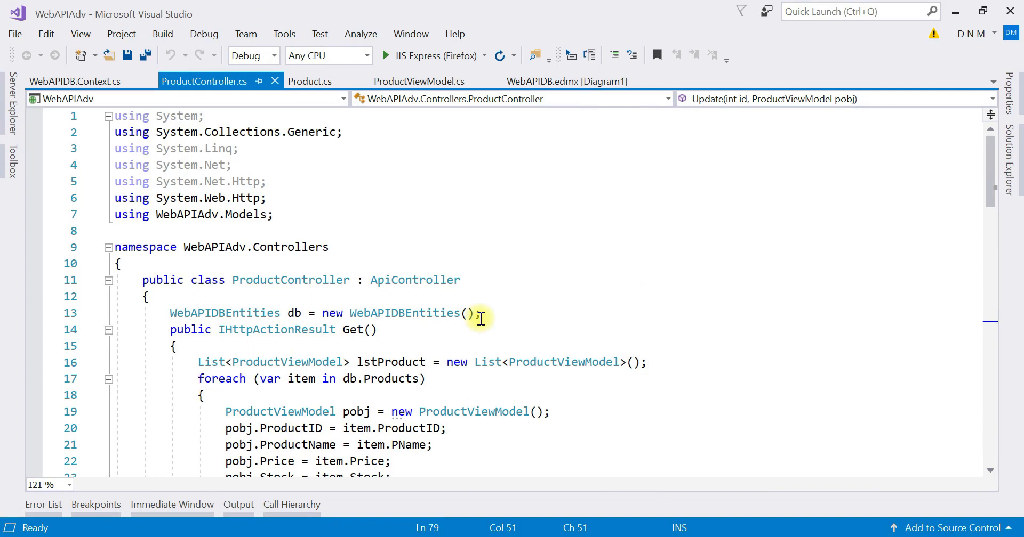
{"action": "mouse_move", "coordinate": [515, 310]}
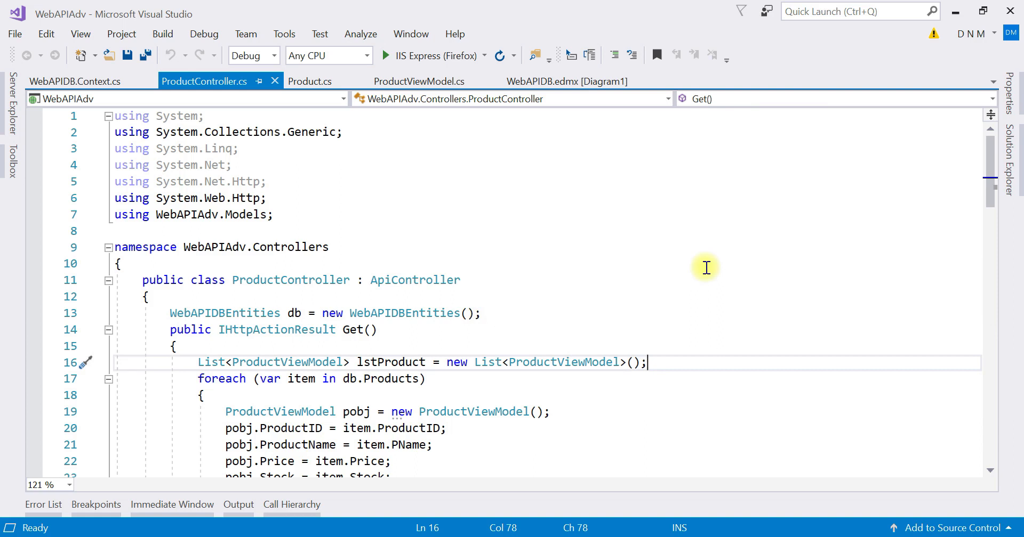
{"action": "mouse_move", "coordinate": [589, 367]}
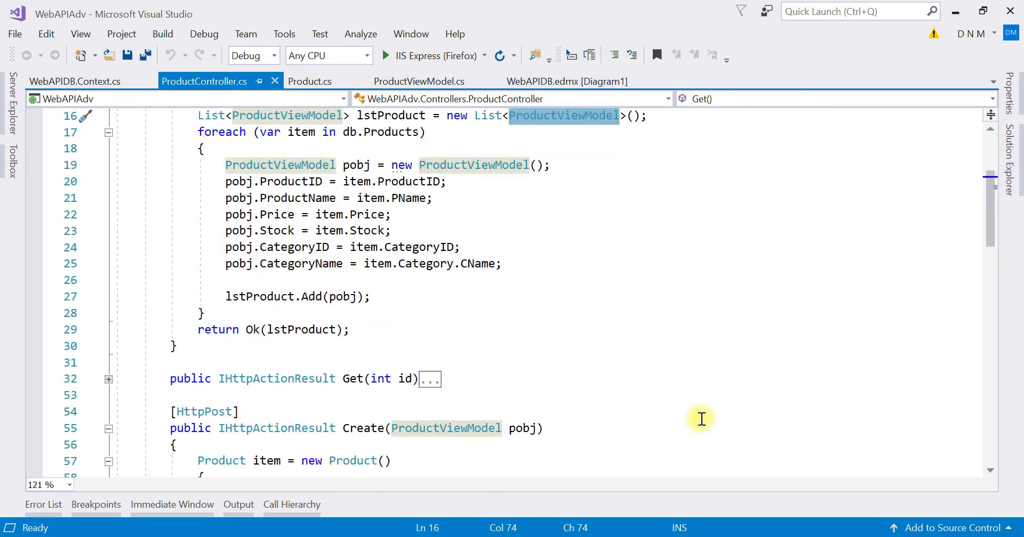
- Select the six property declarations in WebAPIAdv's ProductViewModel for copying
{"action": "scroll", "scroll_direction": "down", "scroll_amount": 3}
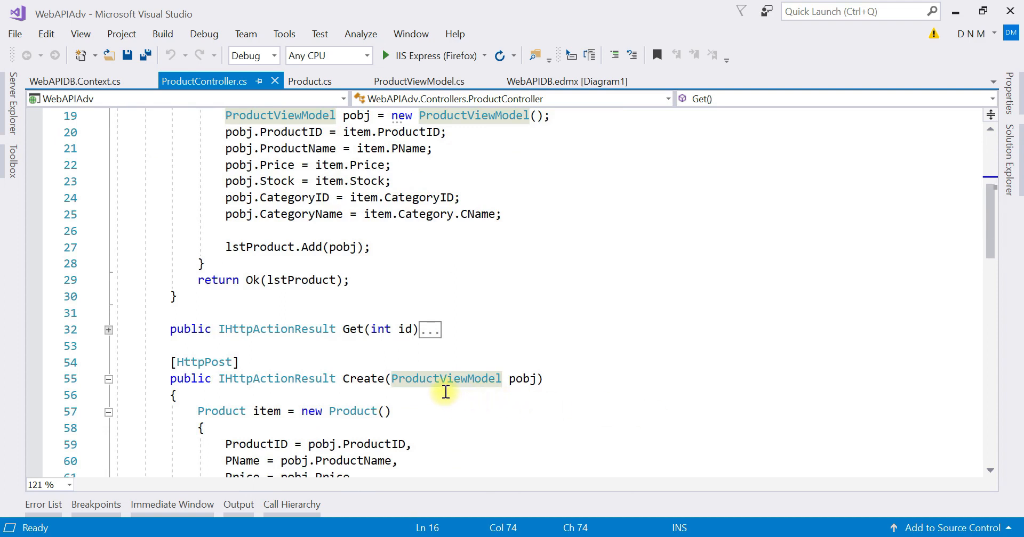
{"action": "mouse_move", "coordinate": [373, 366]}
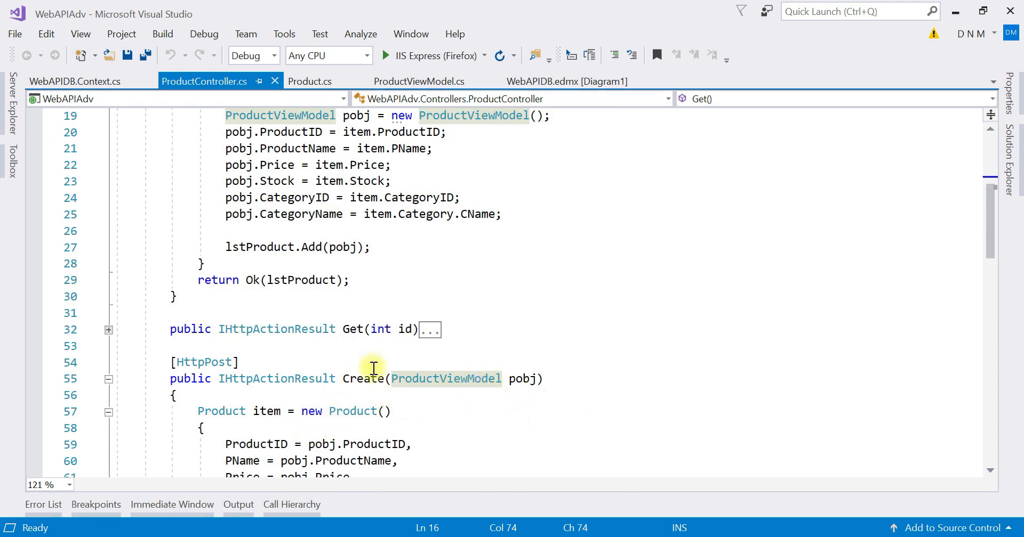
{"action": "mouse_move", "coordinate": [477, 389]}
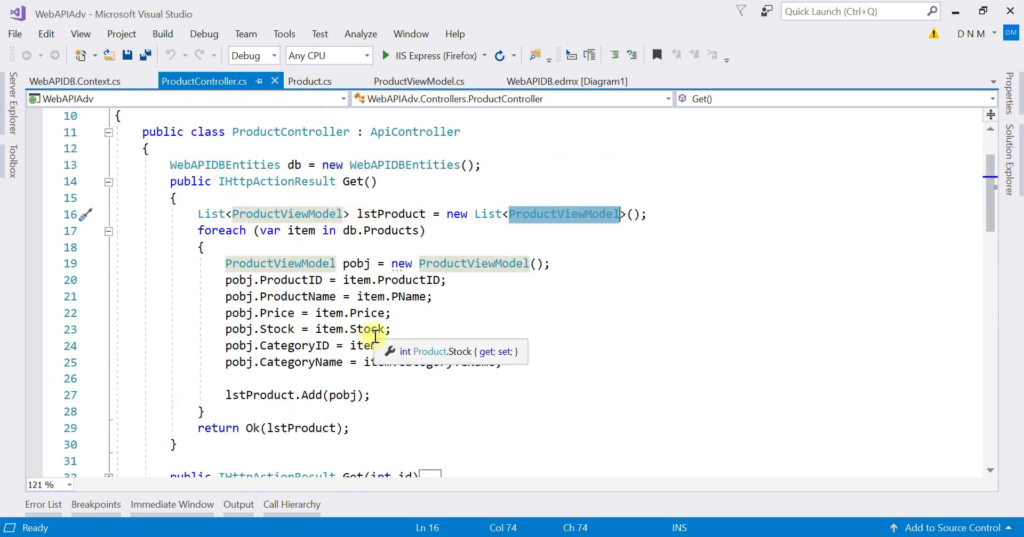
{"action": "mouse_move", "coordinate": [570, 403]}
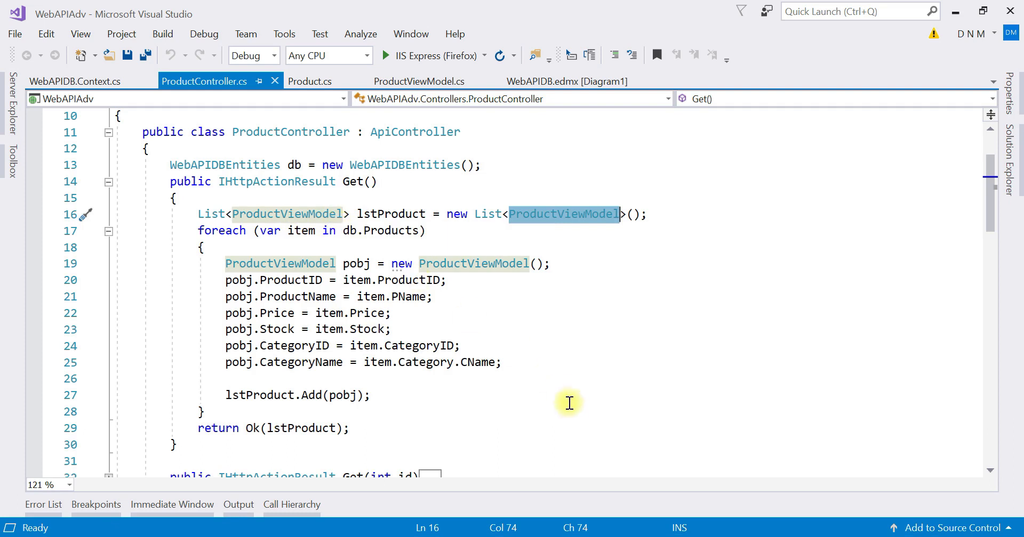
{"action": "mouse_move", "coordinate": [570, 408]}
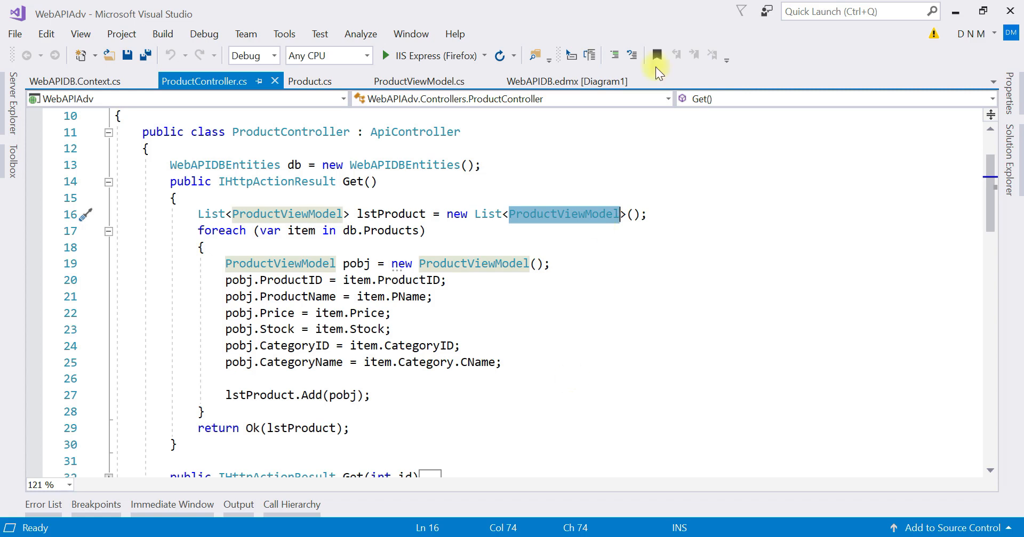
{"action": "left_click", "coordinate": [419, 81]}
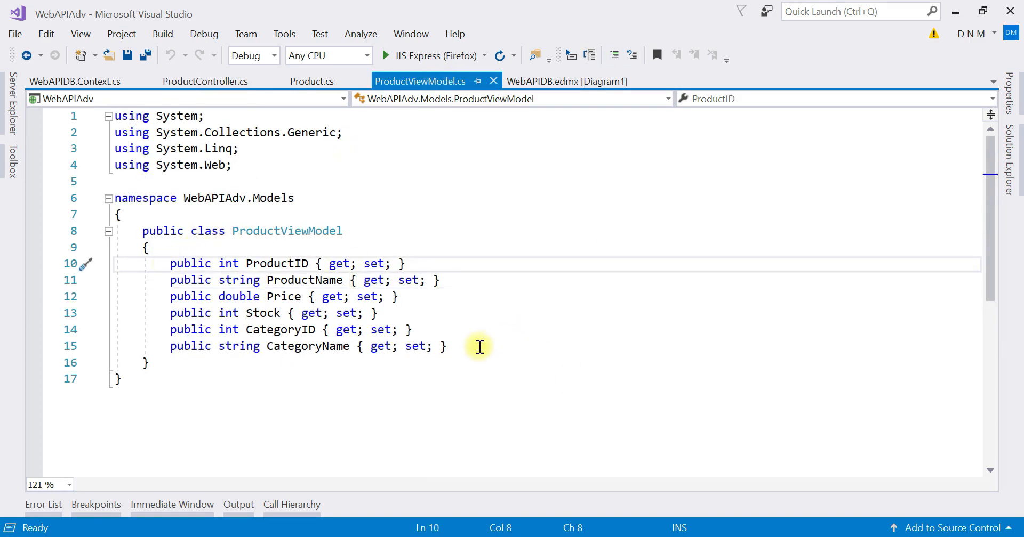
{"action": "left_click_drag", "start_coordinate": [169, 263], "coordinate": [447, 346]}
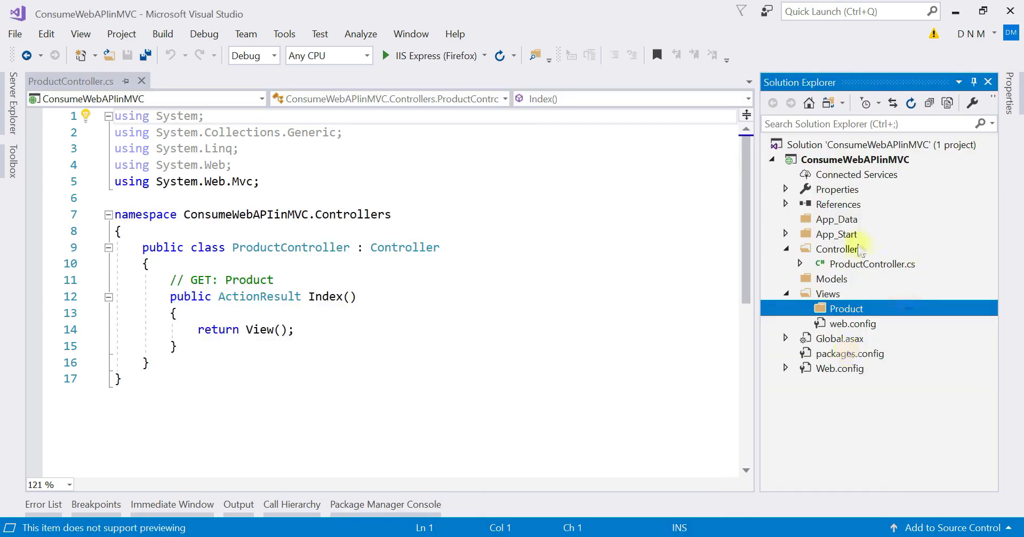
- Create a new class named ProductViewModel in the Models folder
{"action": "left_click", "coordinate": [832, 279]}
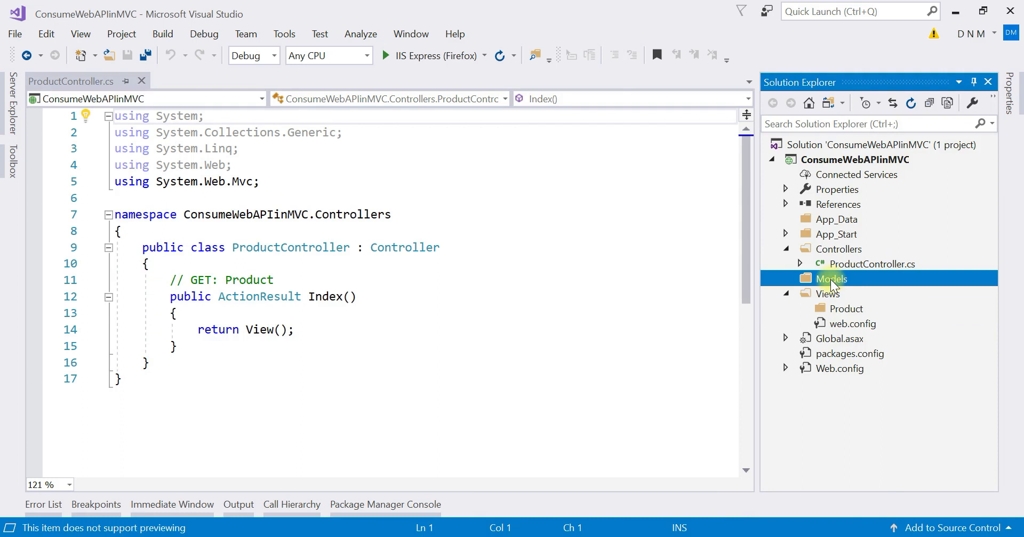
{"action": "right_click", "coordinate": [831, 280]}
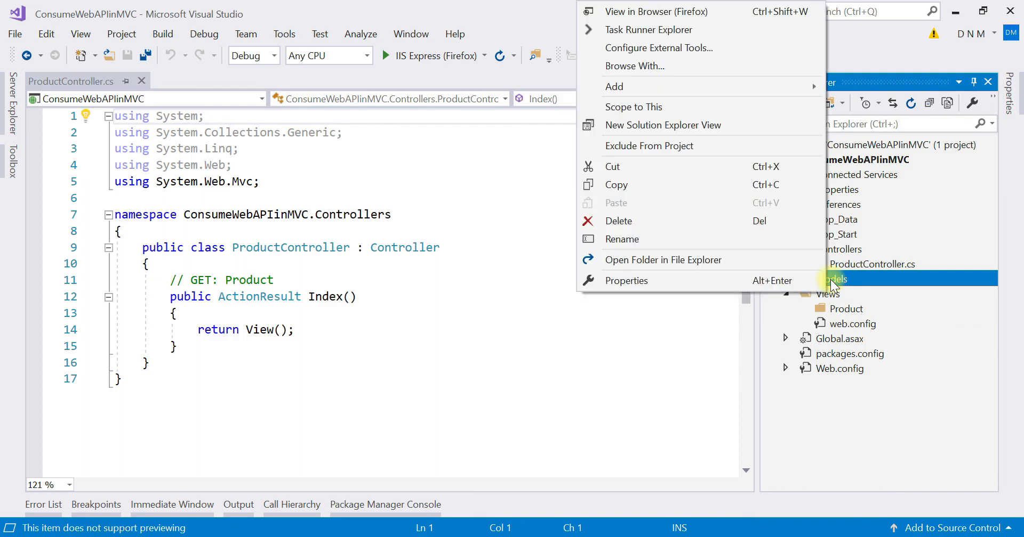
{"action": "mouse_move", "coordinate": [747, 104]}
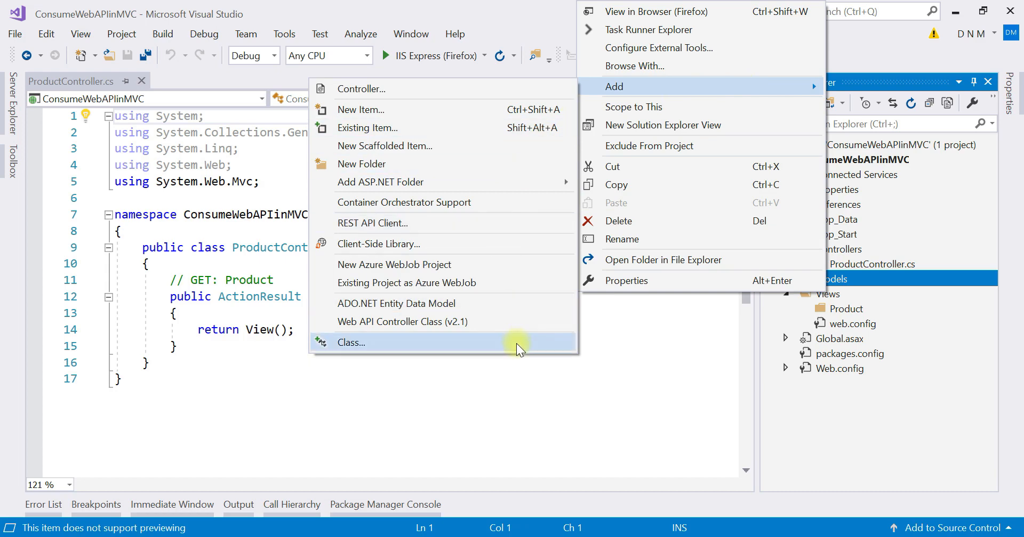
{"action": "left_click", "coordinate": [350, 342]}
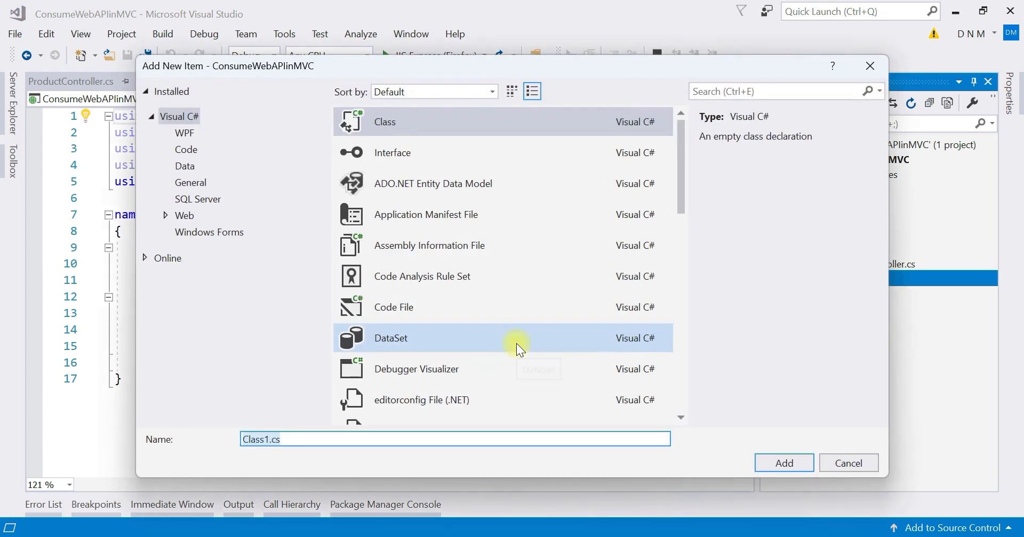
{"action": "type", "text": "ProductViewModel"}
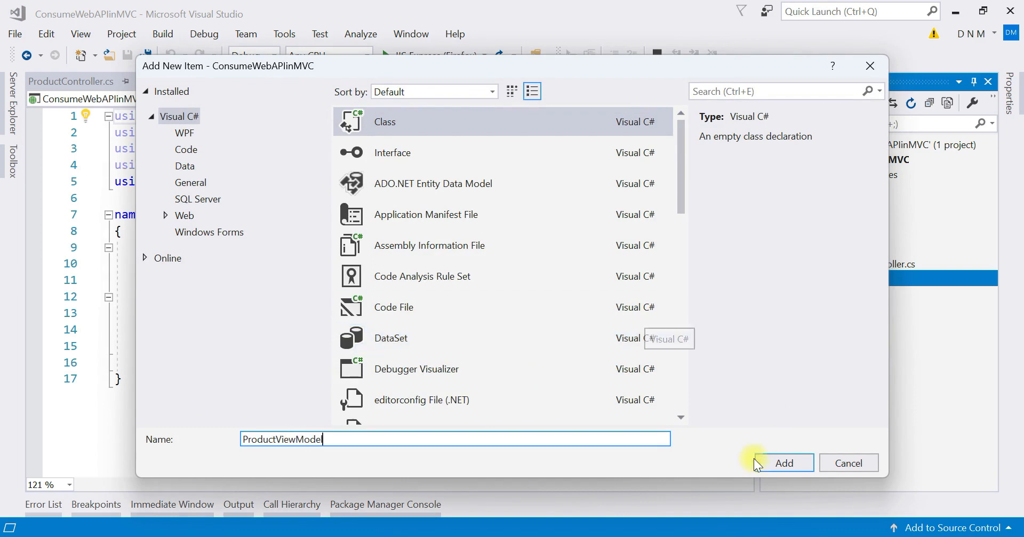
{"action": "left_click", "coordinate": [786, 463]}
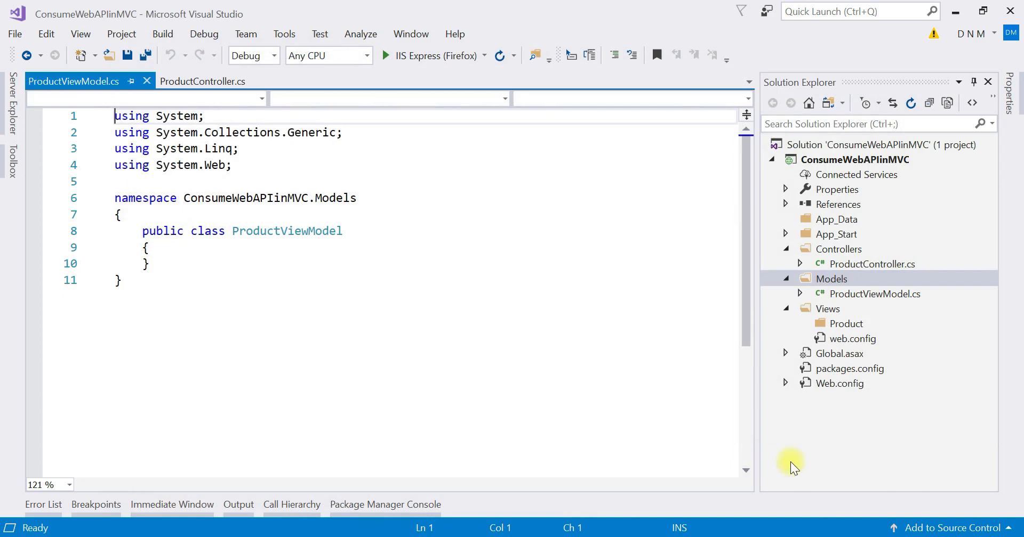
- Insert the six properties, ProductID through CategoryName, into the class body and save
{"action": "left_click", "coordinate": [171, 248]}
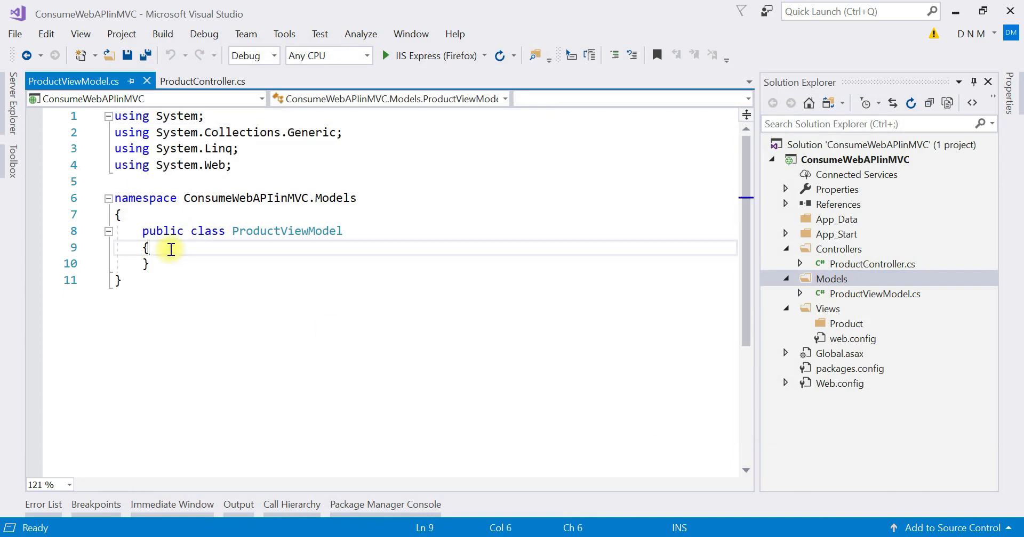
{"action": "type", "text": "public int ProductID { get; set; }"}
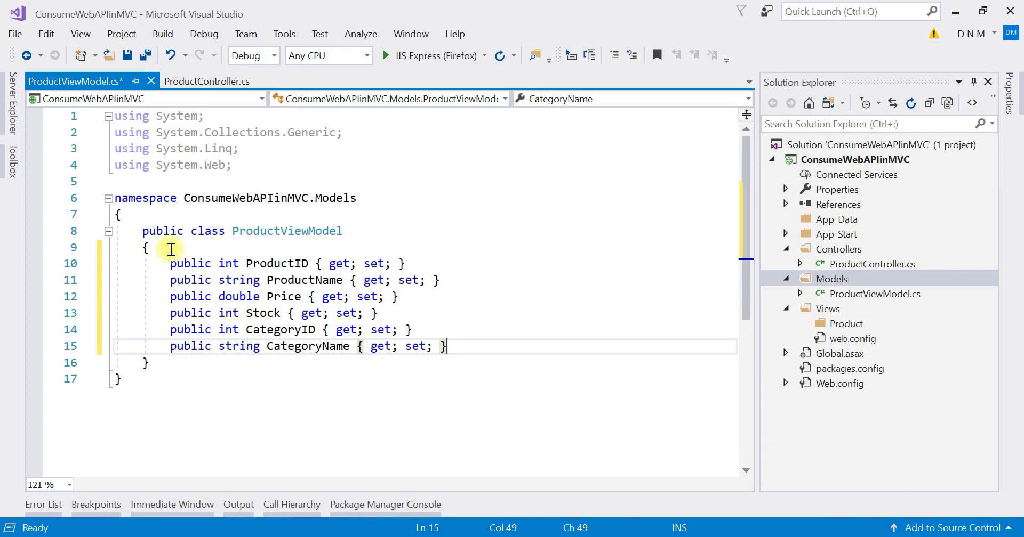
{"action": "key", "text": "Ctrl+S"}
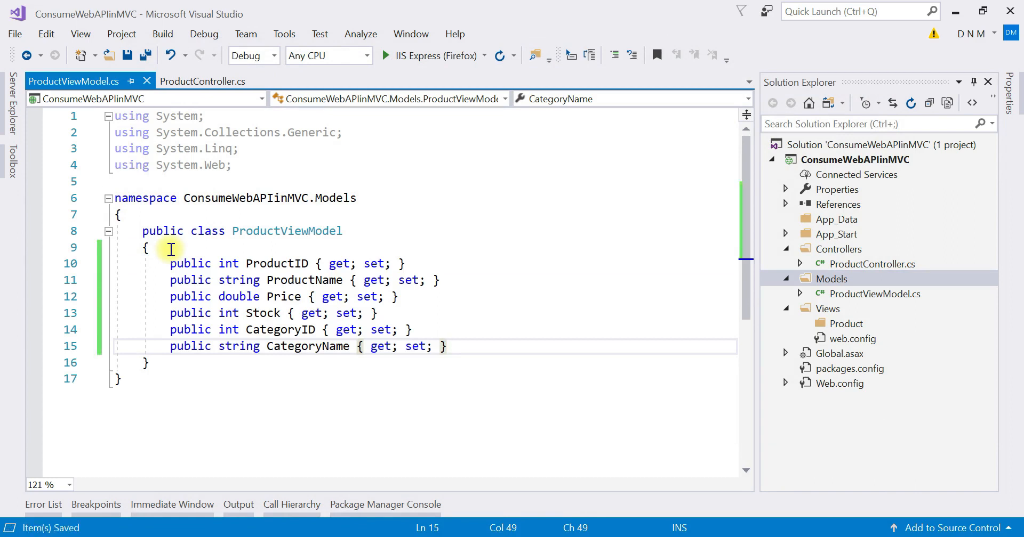